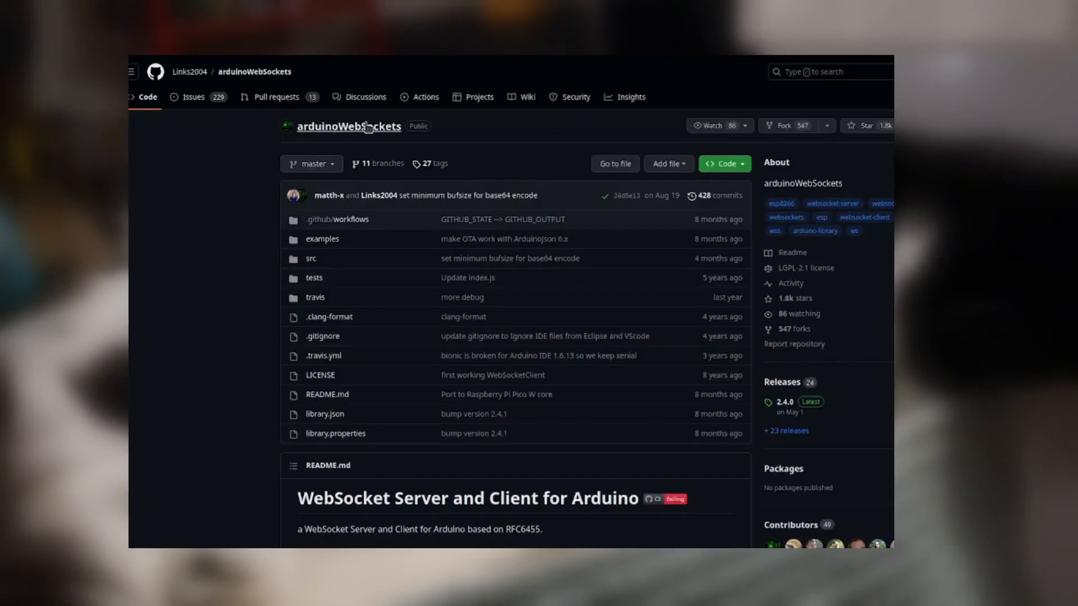
scroll(down, 3)
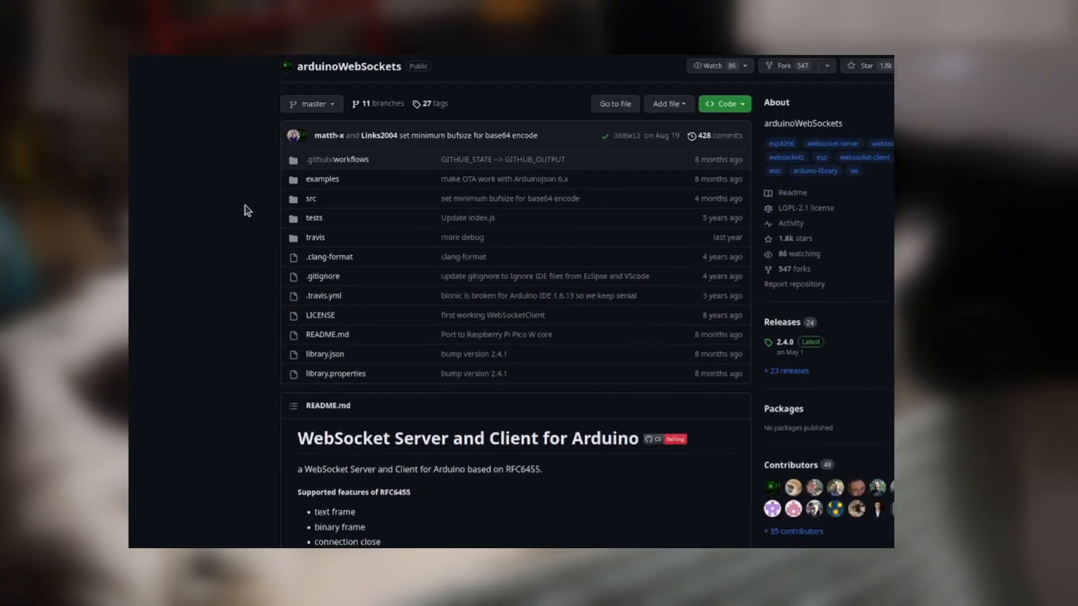
scroll(down, 3)
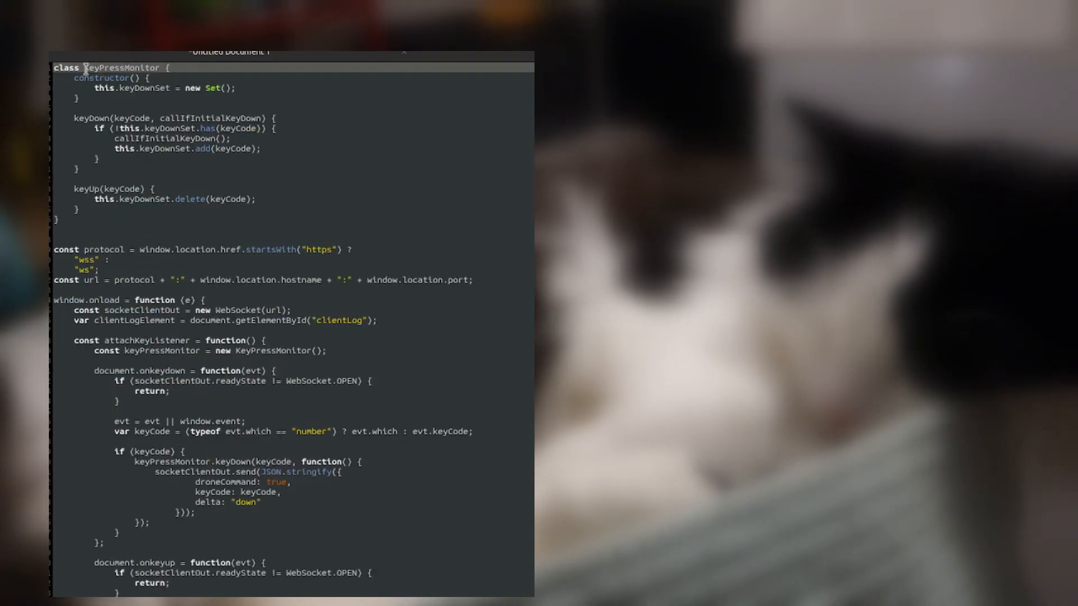
scroll(down, 3)
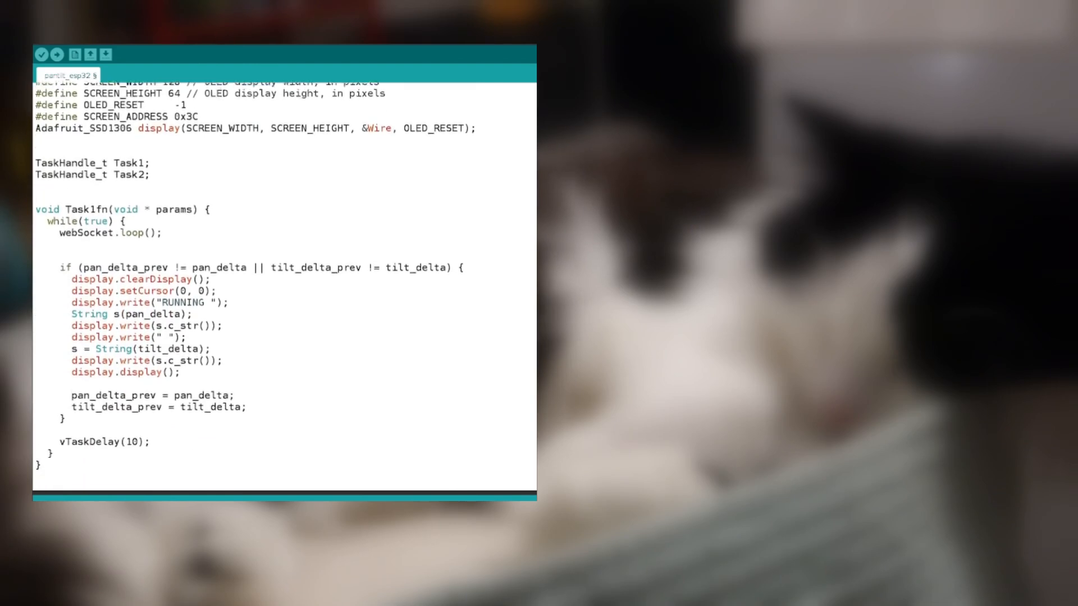
scroll(down, 3)
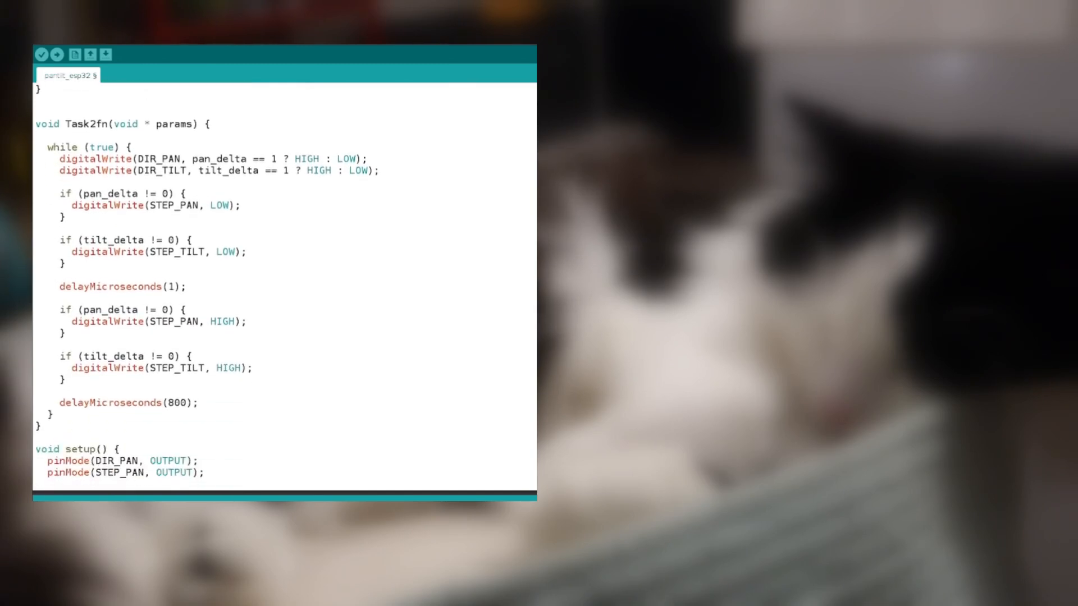
scroll(down, 3)
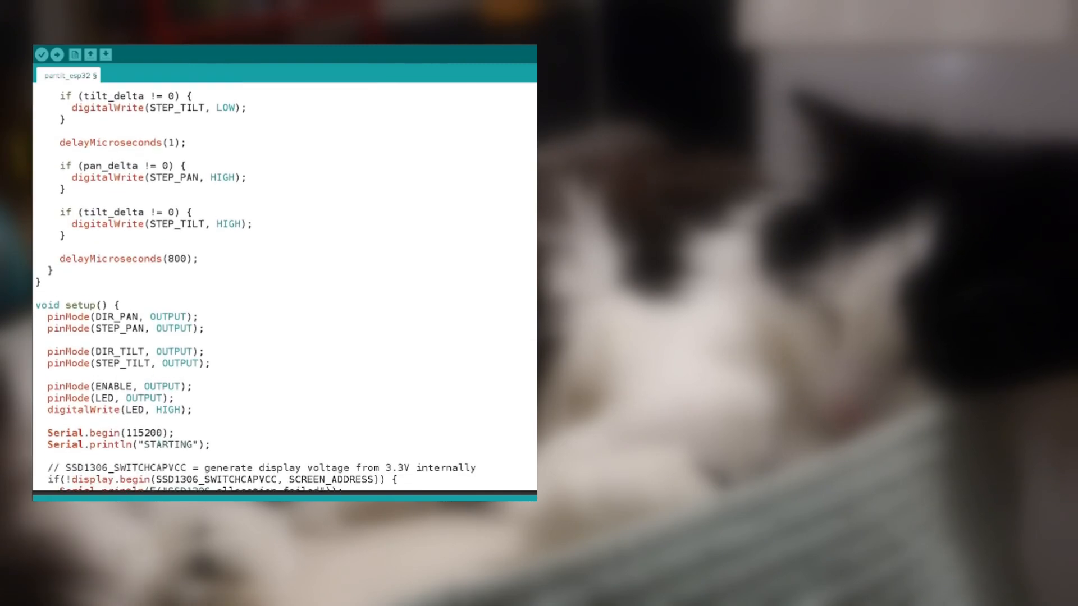
scroll(down, 3)
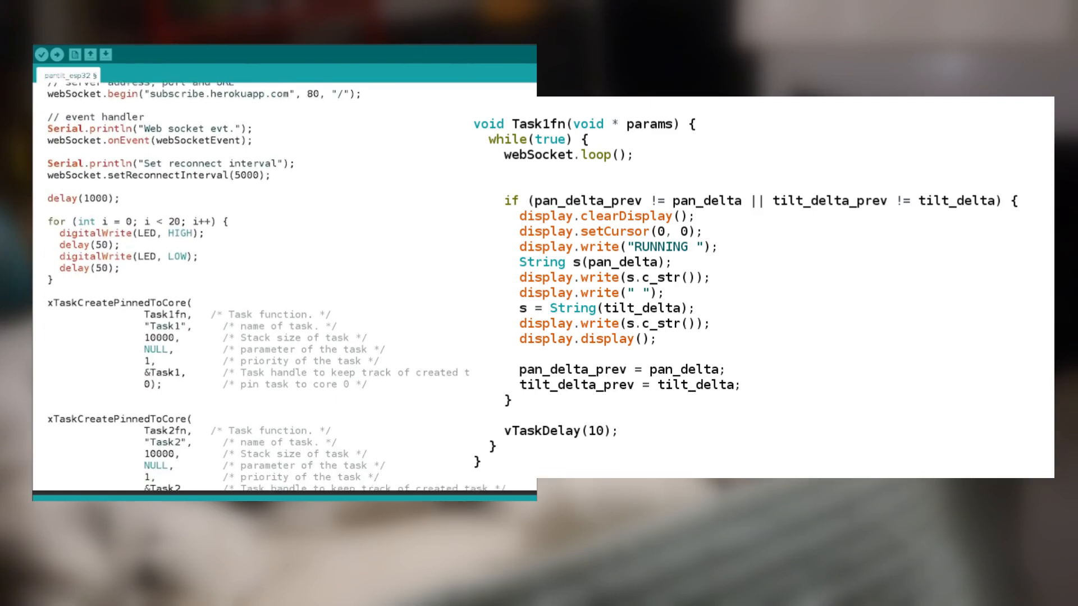
scroll(down, 3)
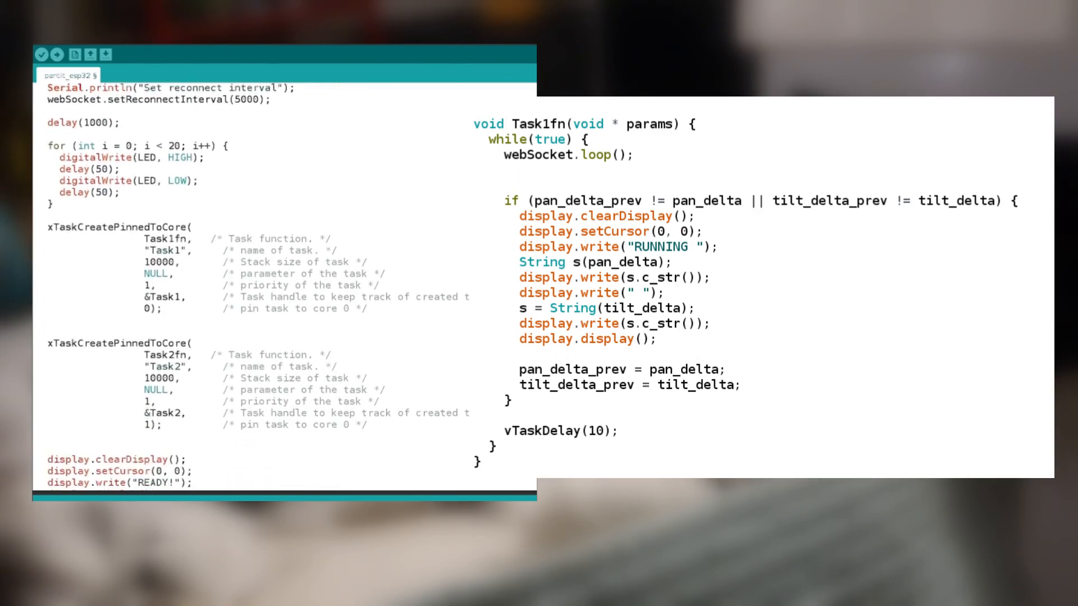
scroll(down, 3)
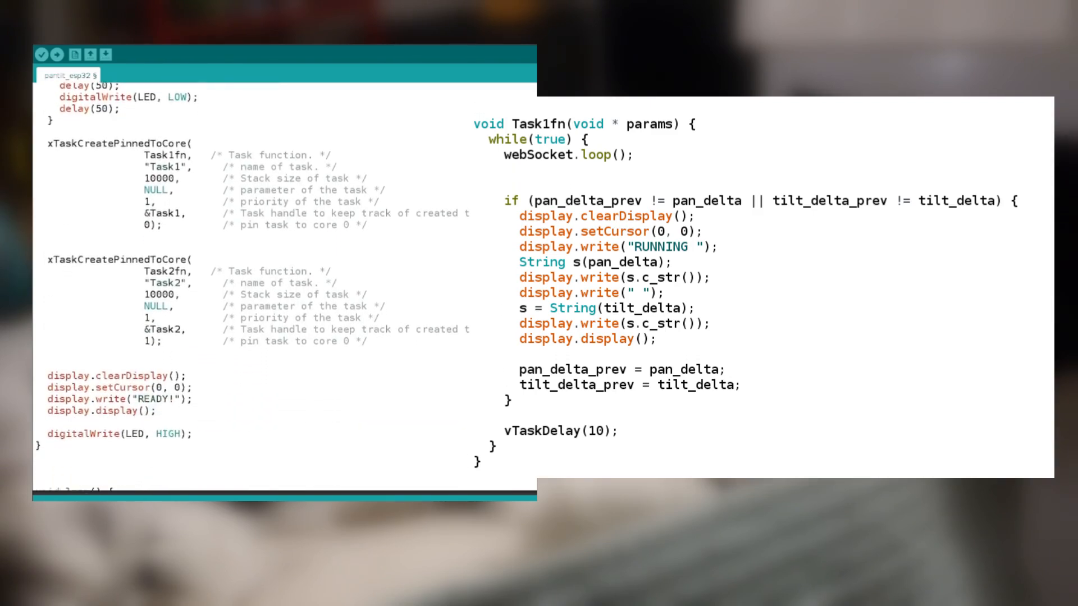